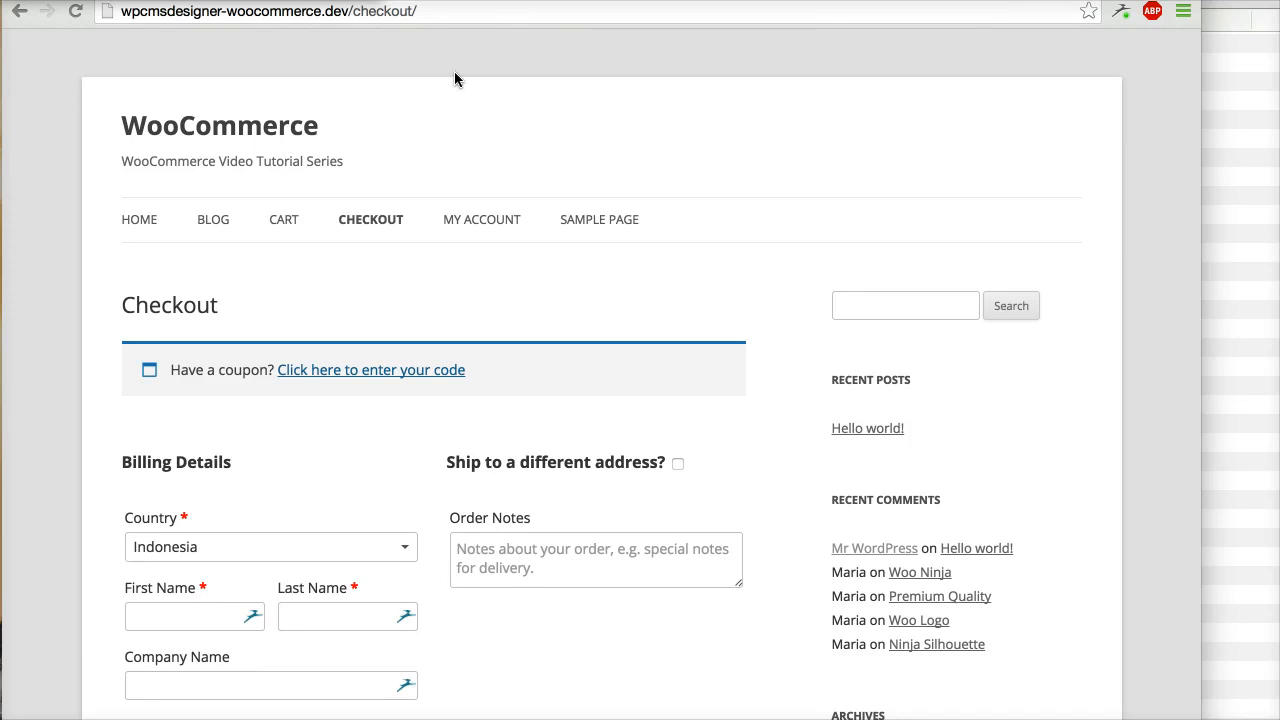
# Create a new page titled 'Terms' with the example body text and publish it.
pyautogui.scroll(-3)
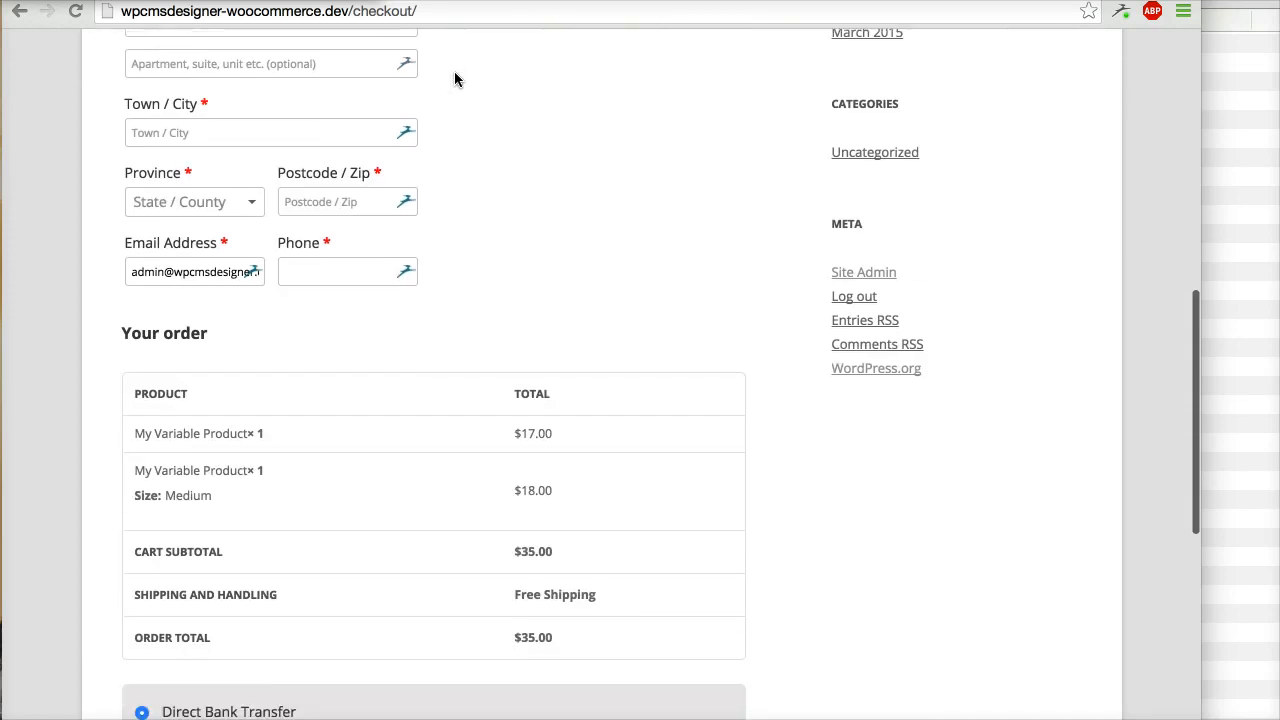
pyautogui.scroll(-3)
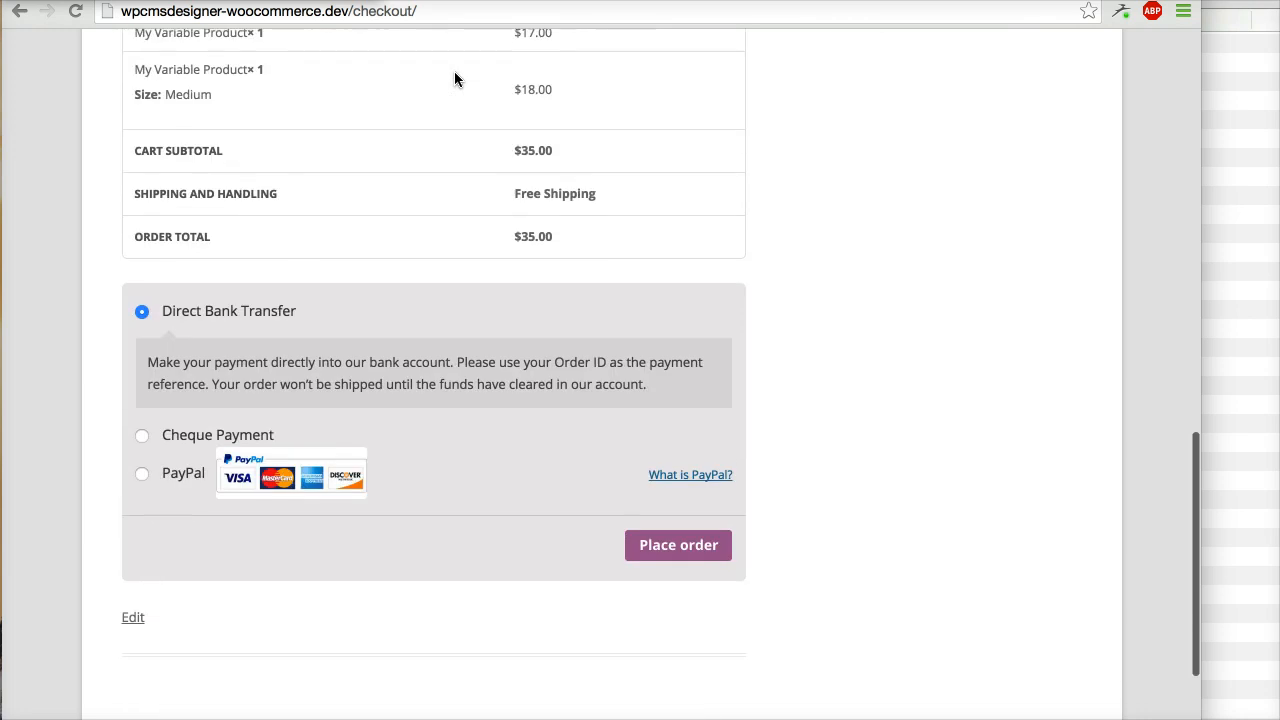
pyautogui.moveTo(454, 216)
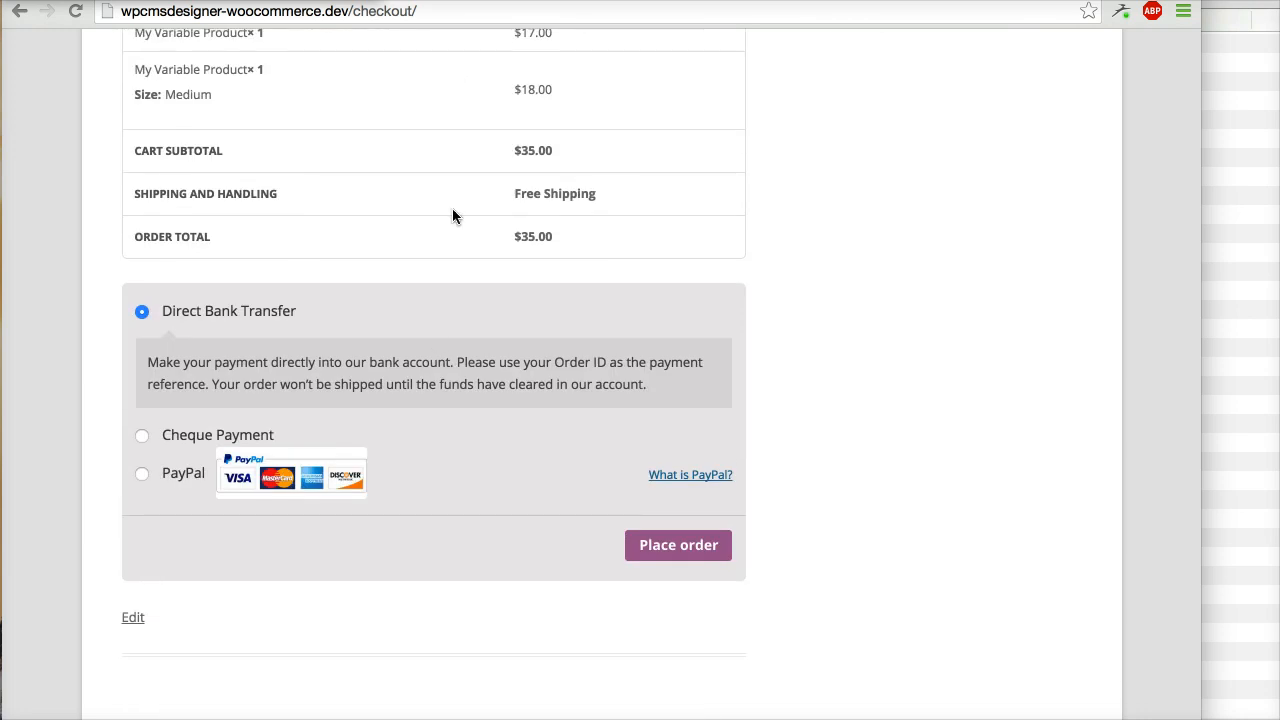
pyautogui.moveTo(424, 548)
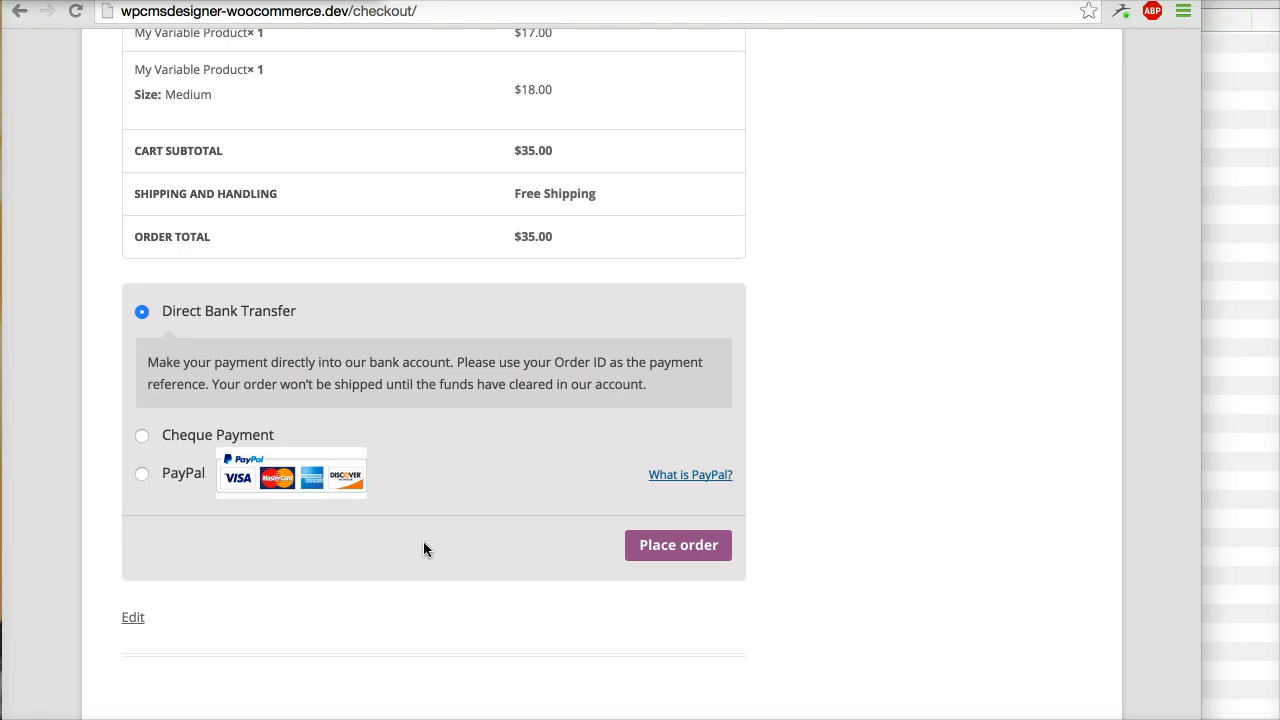
pyautogui.moveTo(576, 560)
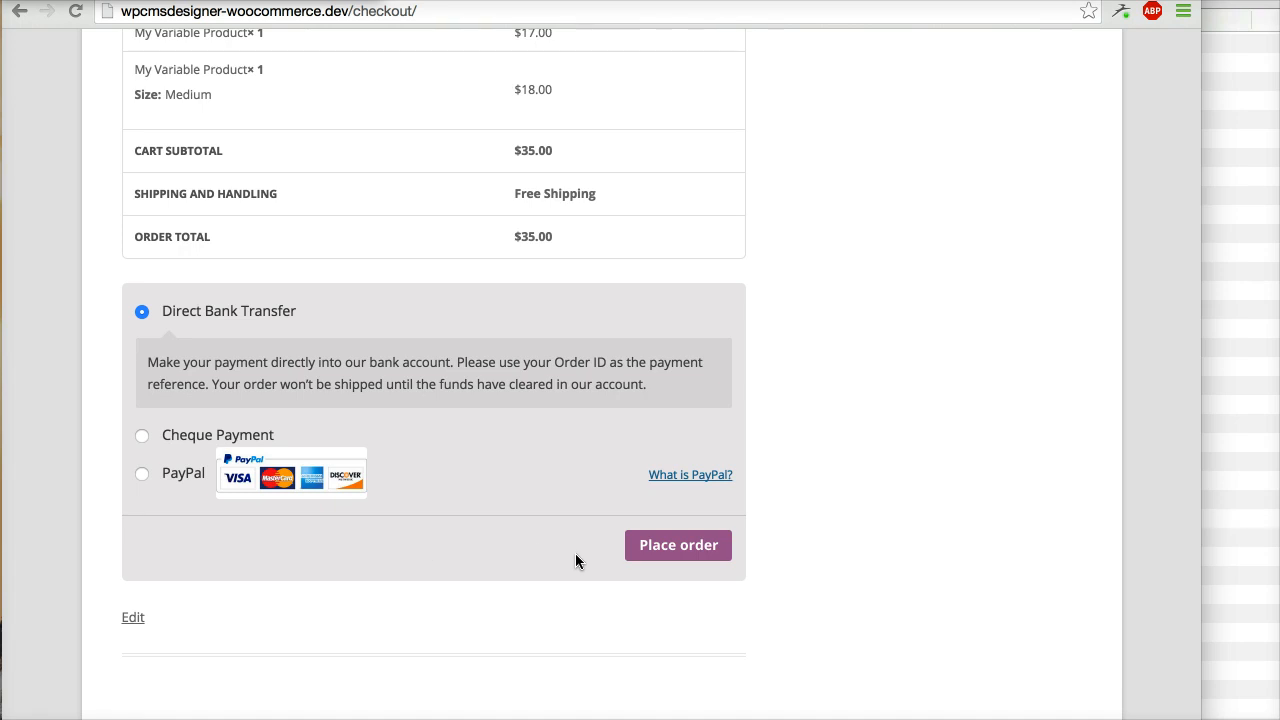
pyautogui.moveTo(410, 248)
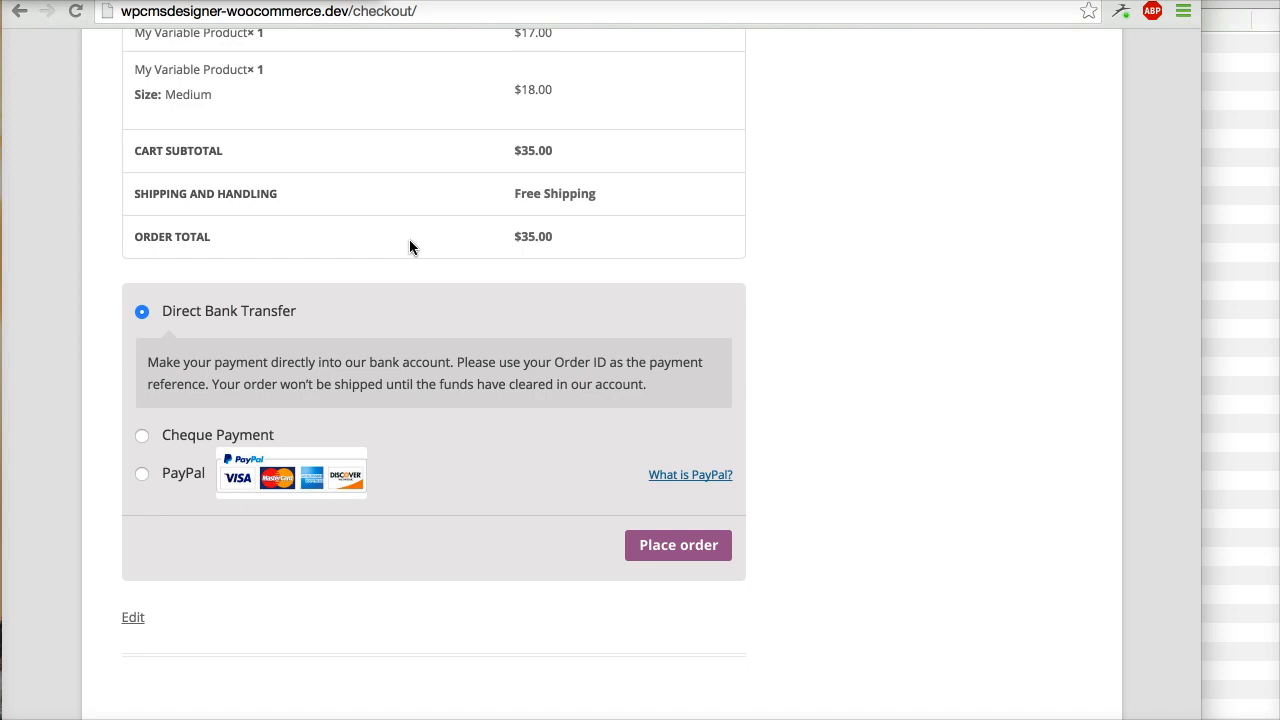
pyautogui.moveTo(480, 104)
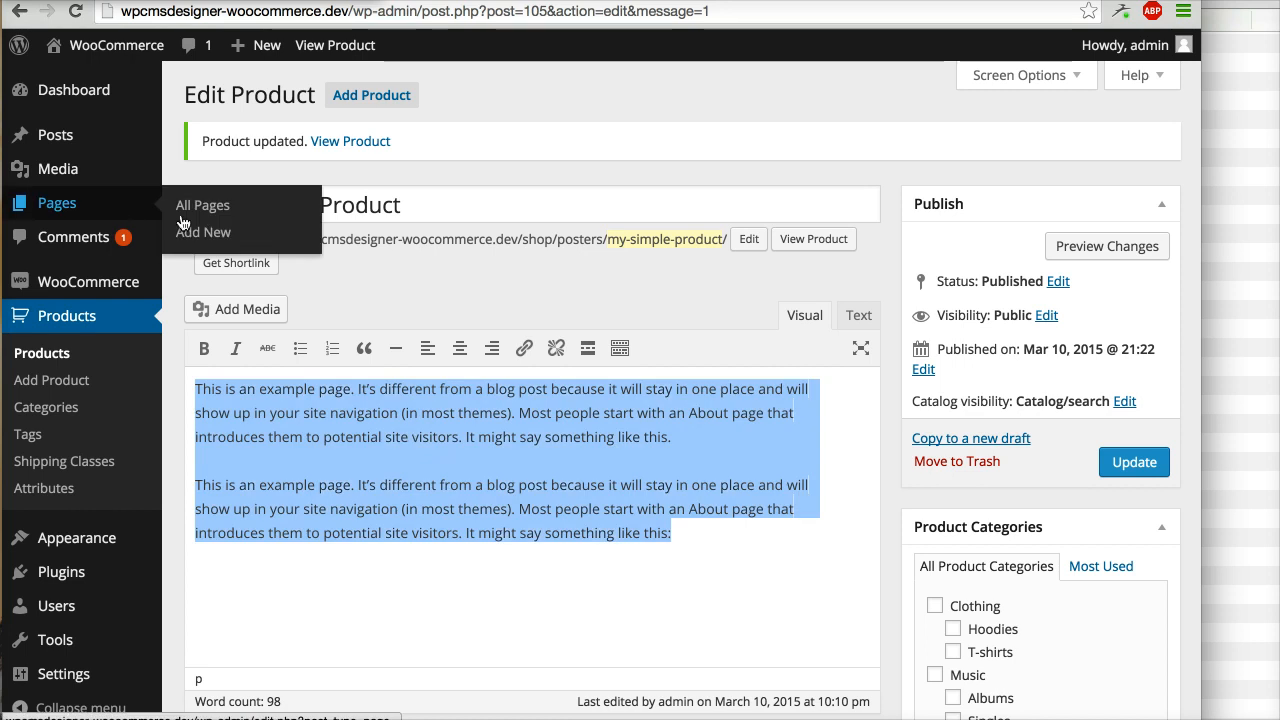
pyautogui.click(204, 232)
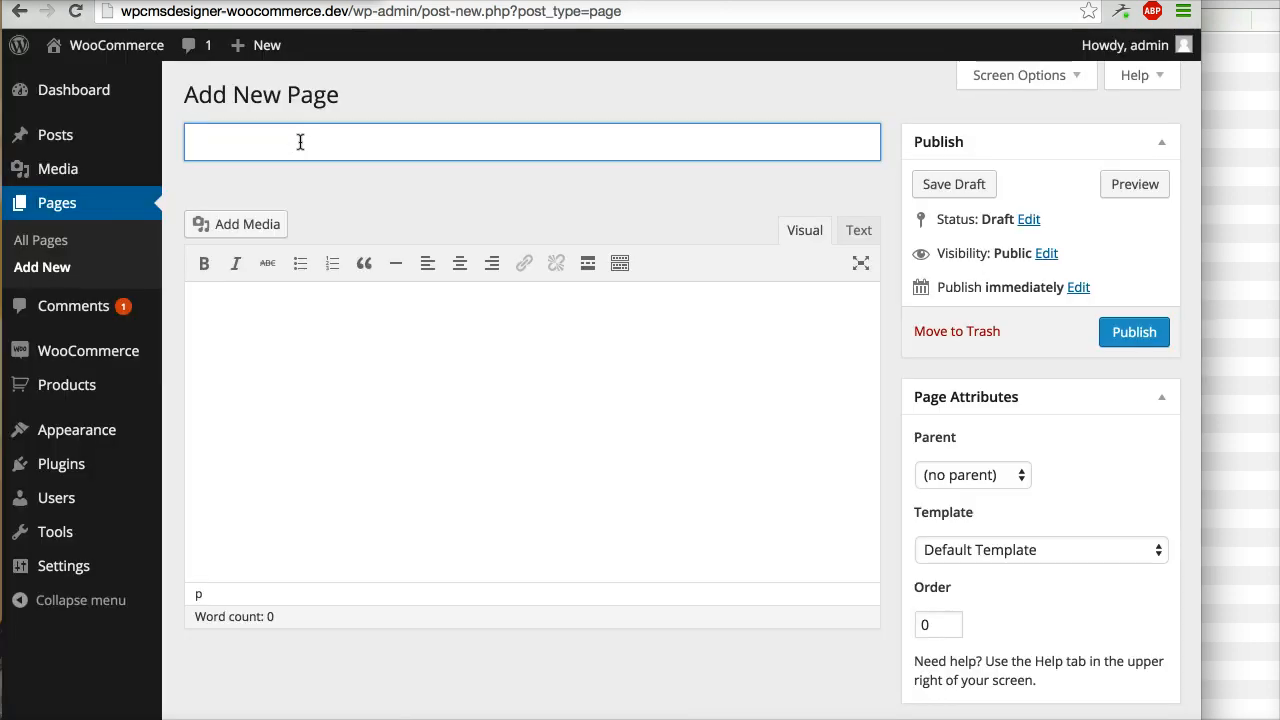
pyautogui.write('Terms')
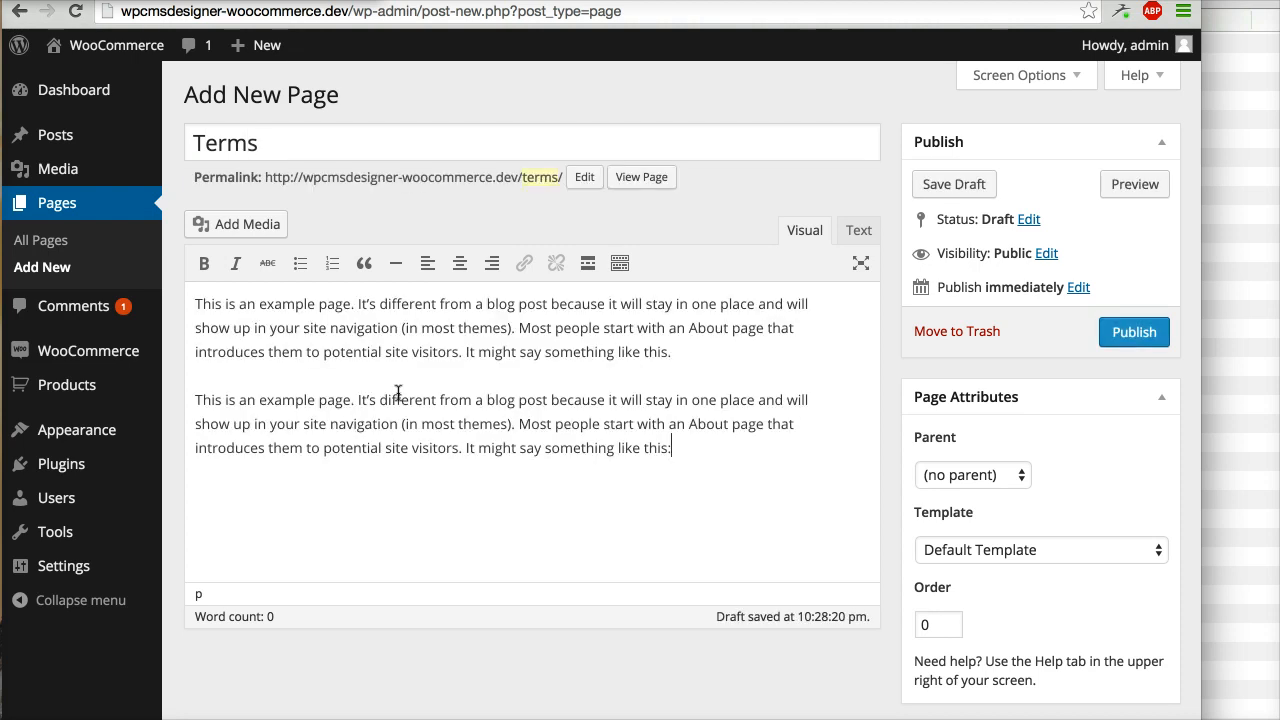
pyautogui.moveTo(1116, 372)
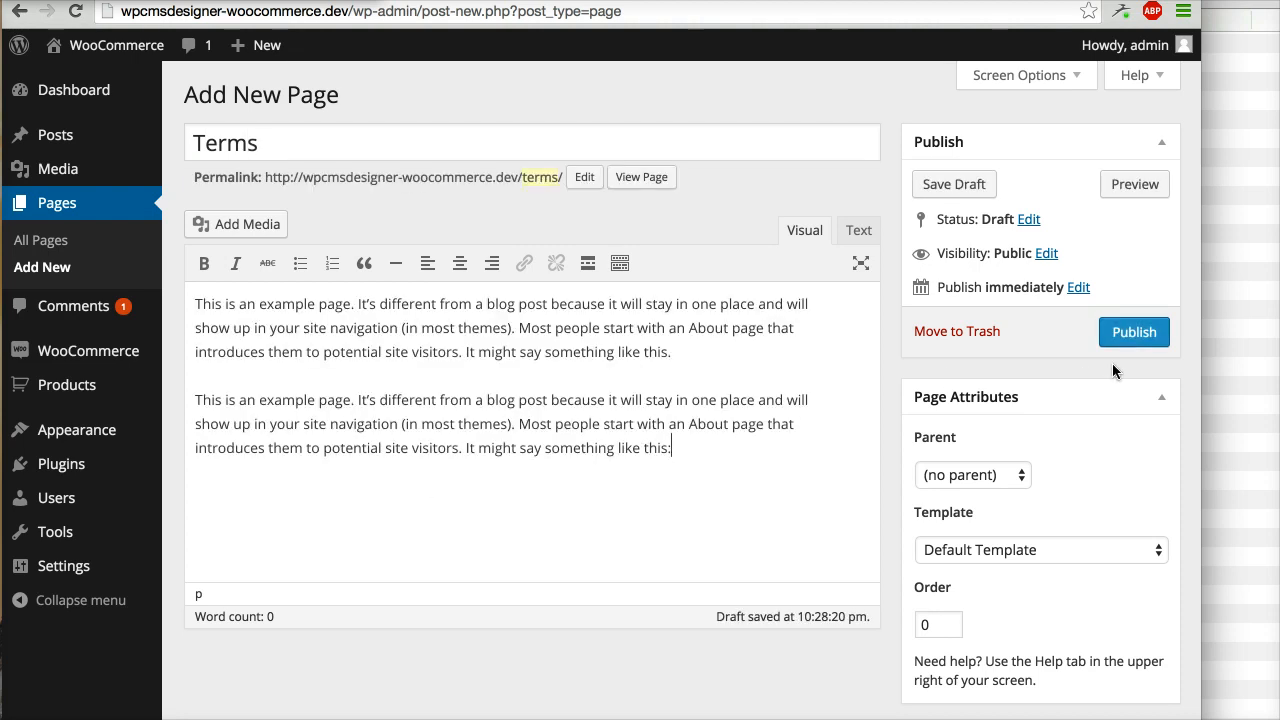
pyautogui.click(1134, 332)
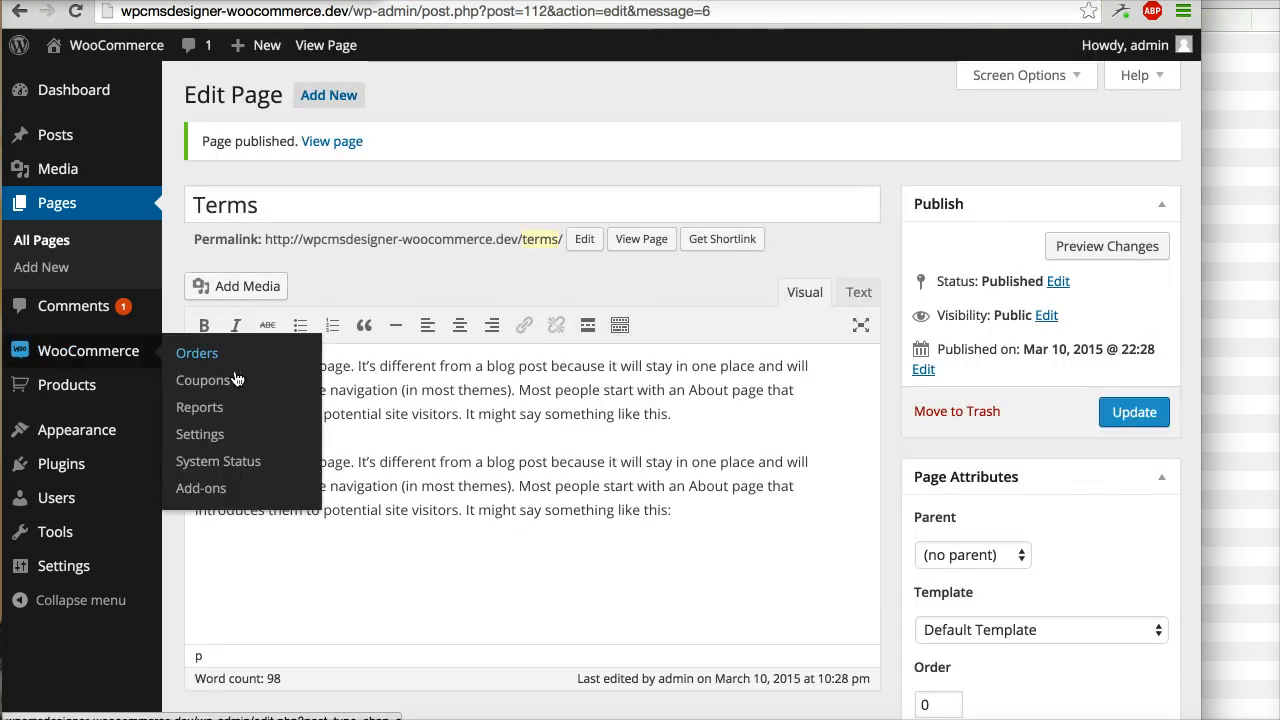
# In WooCommerce Checkout settings, choose 'Terms' as the Terms and Conditions page and save changes.
pyautogui.click(200, 432)
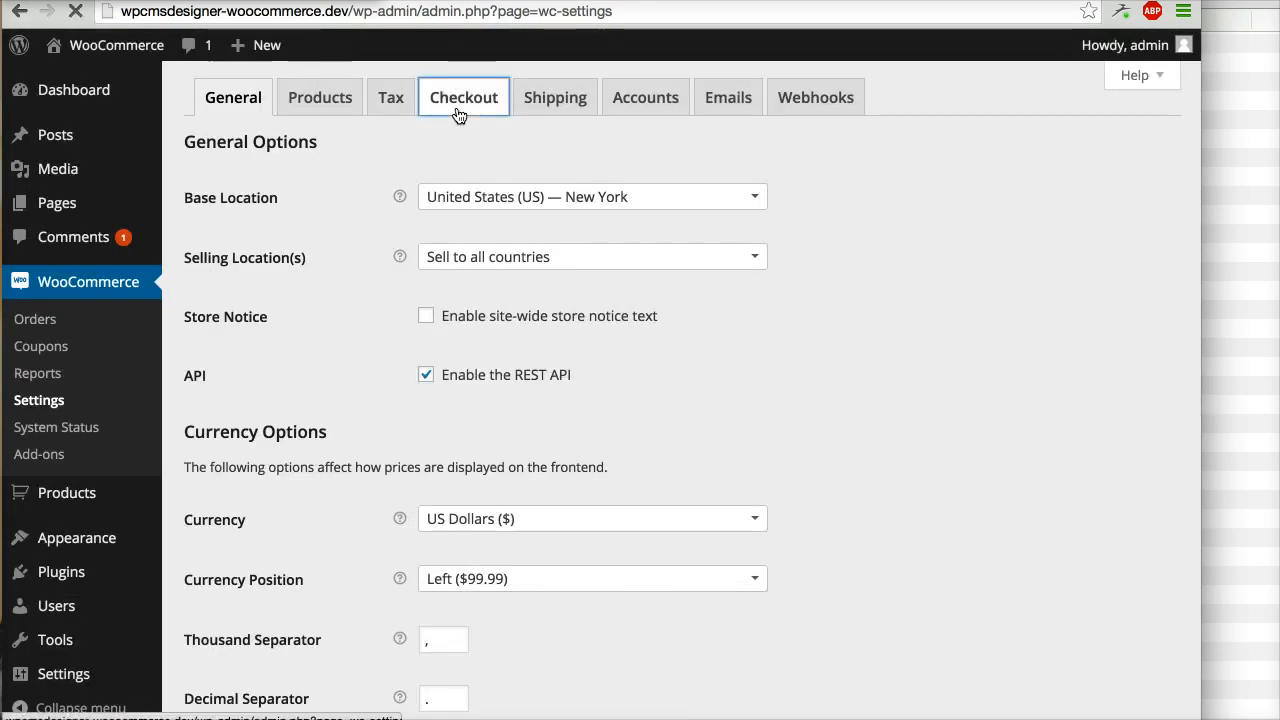
pyautogui.click(464, 96)
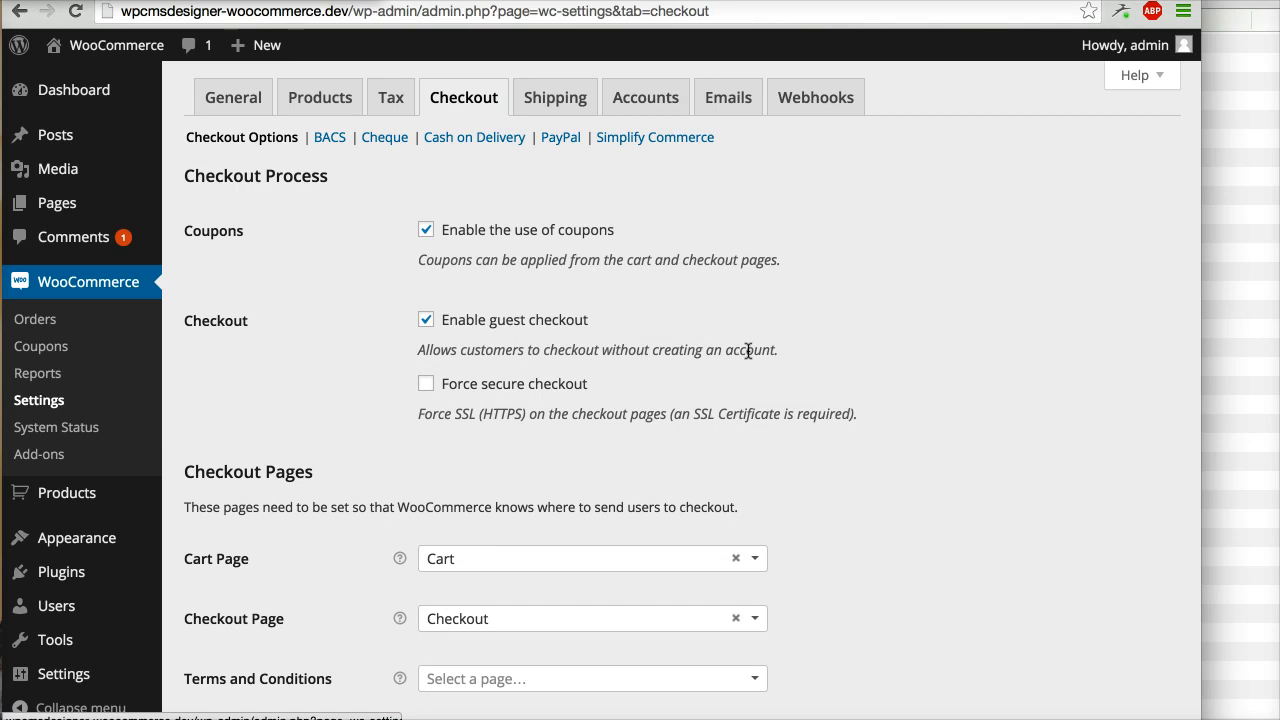
pyautogui.scroll(-3)
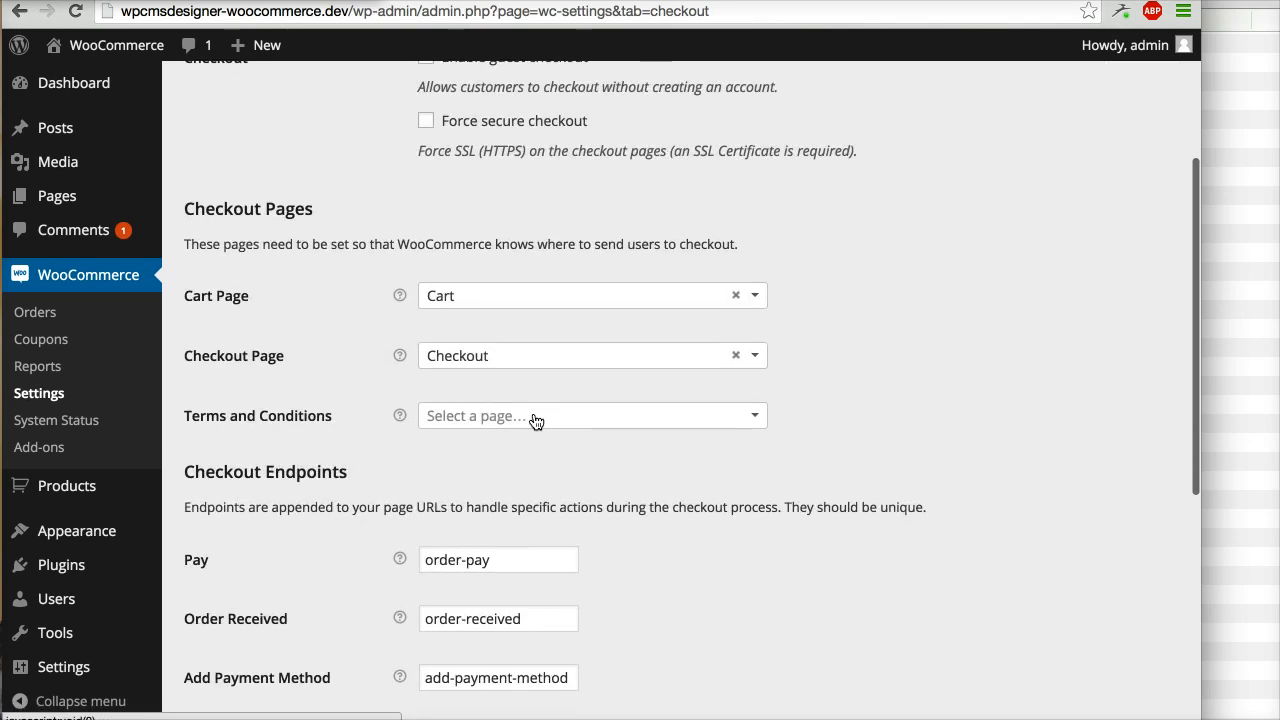
pyautogui.click(592, 414)
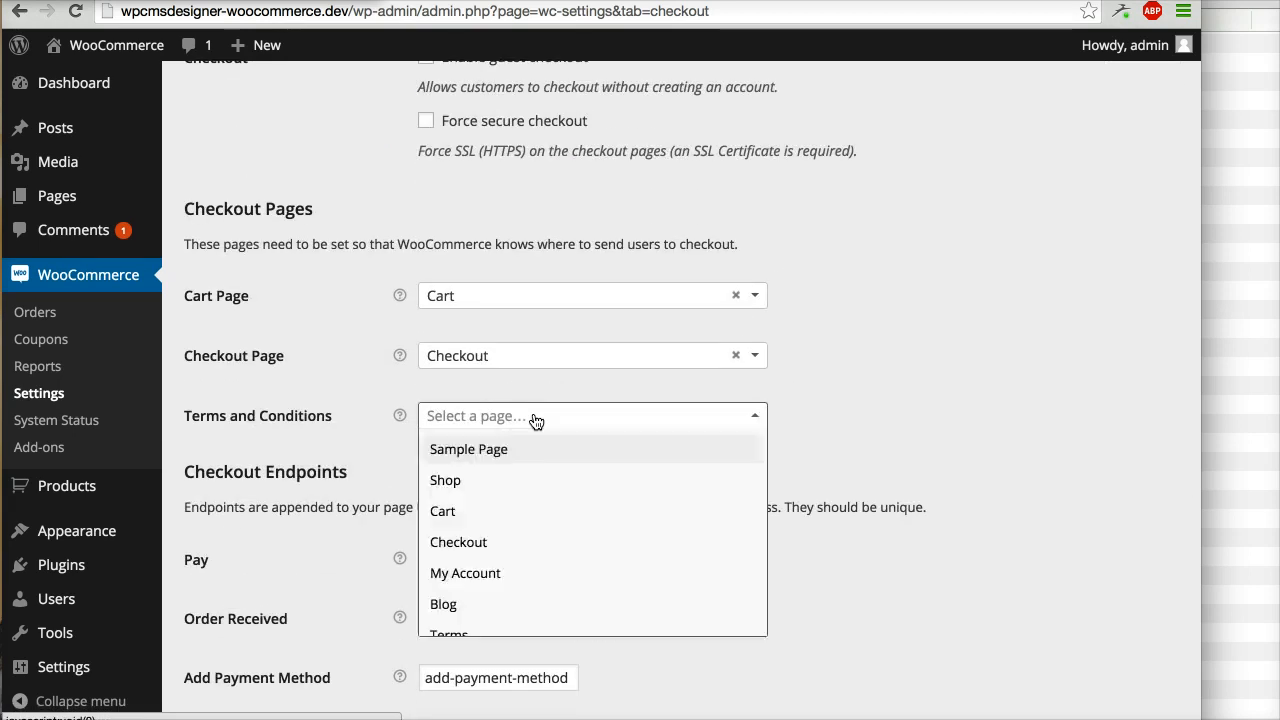
pyautogui.moveTo(530, 414)
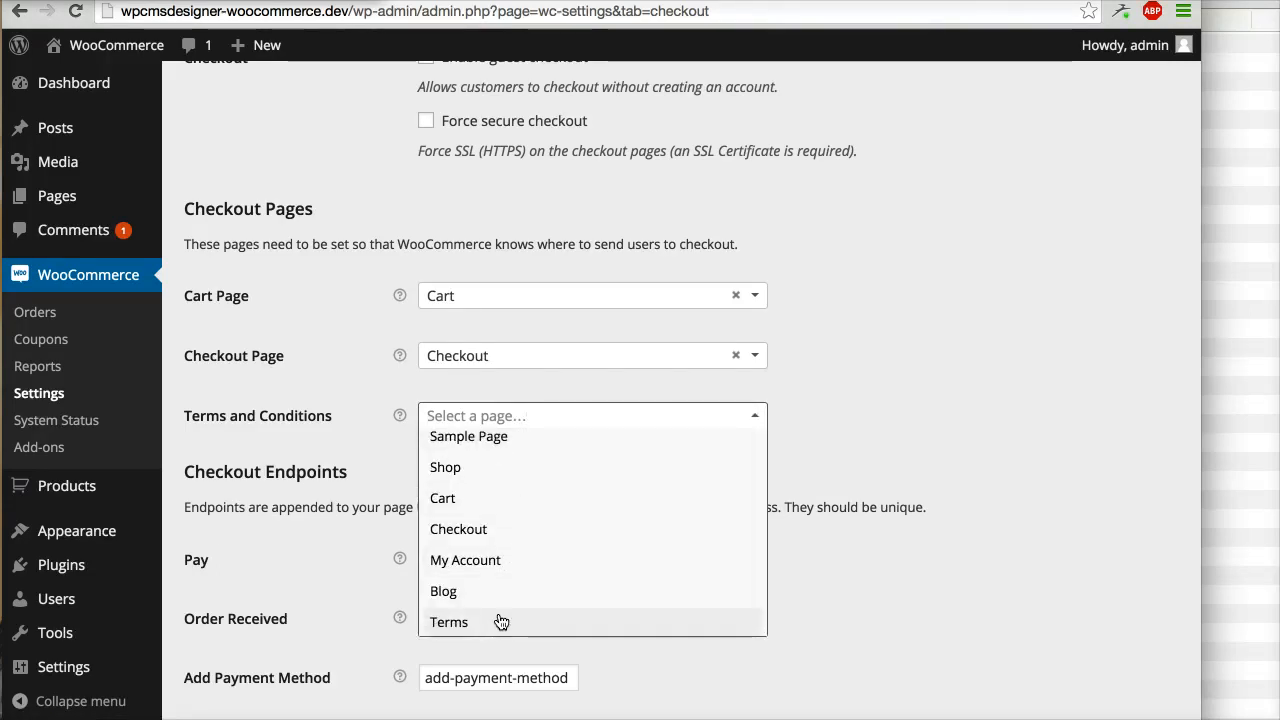
pyautogui.click(448, 620)
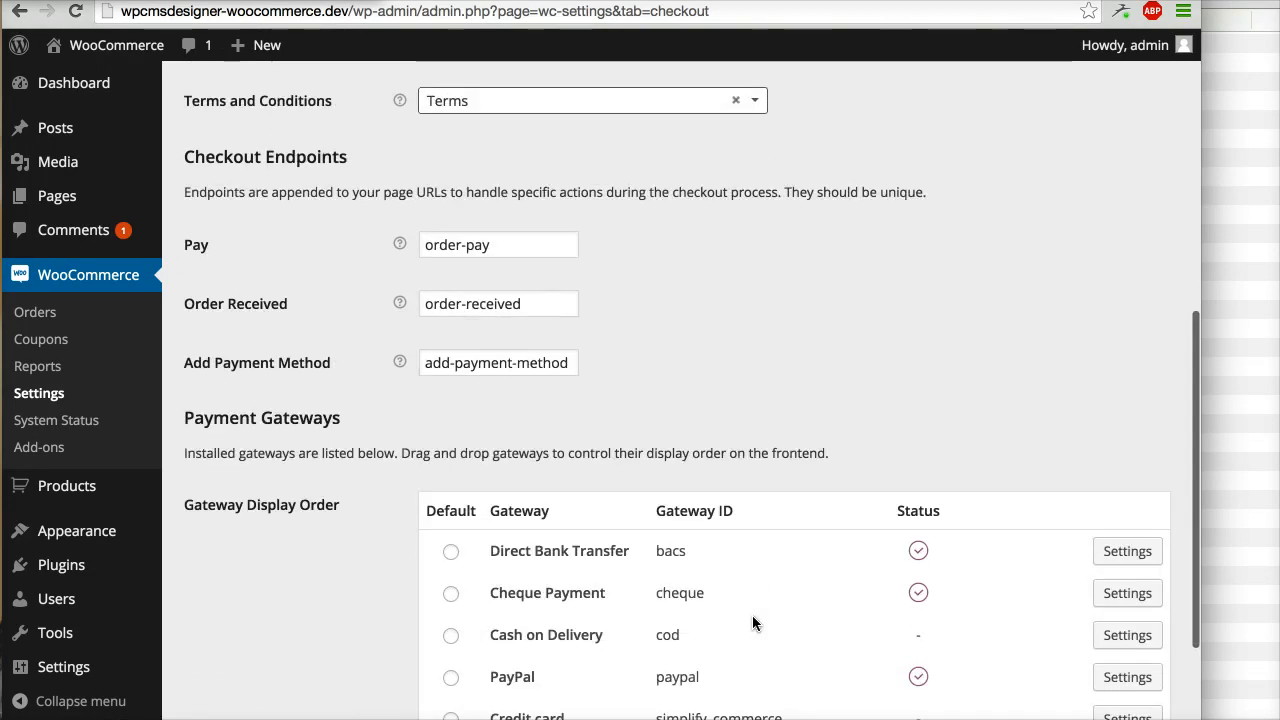
pyautogui.scroll(-3)
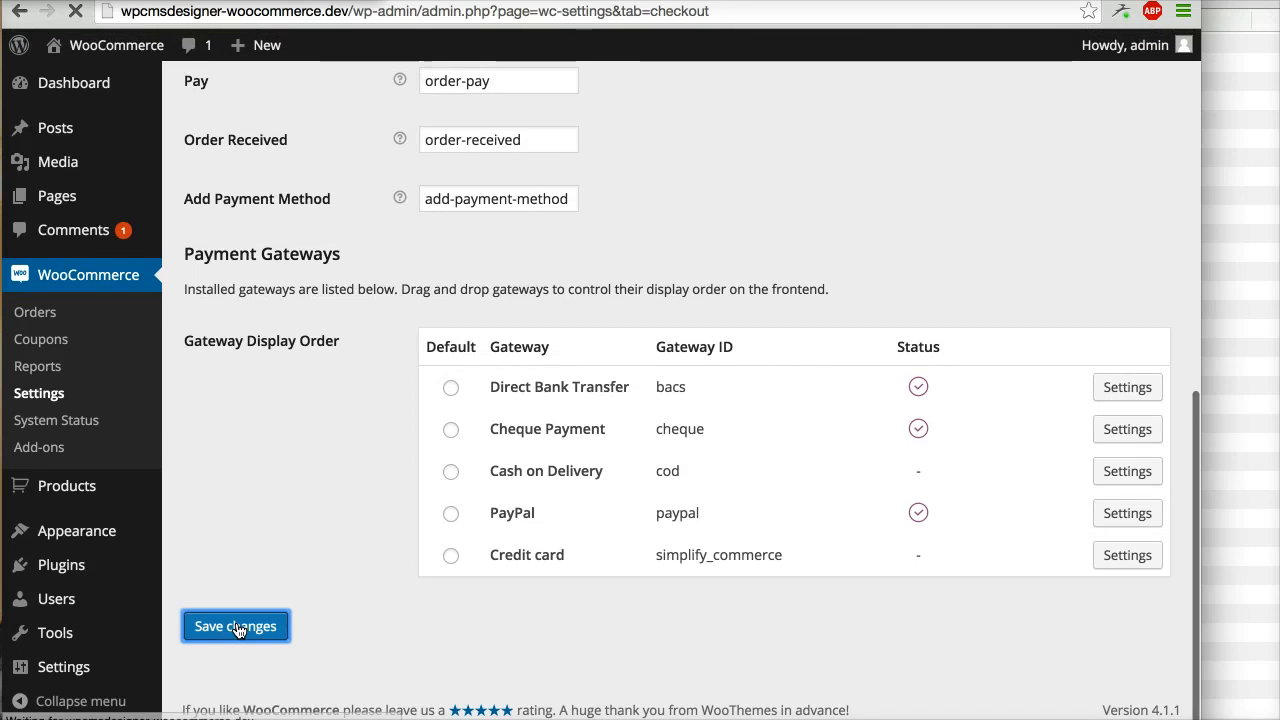
pyautogui.click(236, 624)
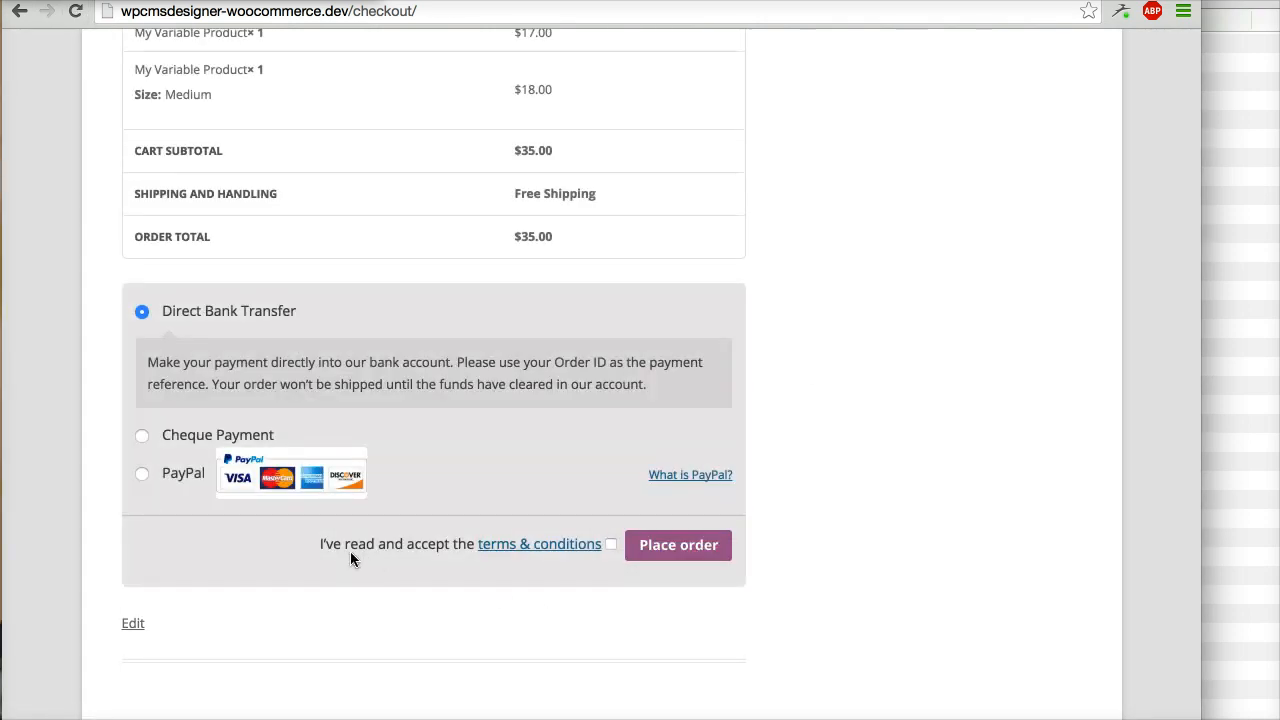
pyautogui.moveTo(388, 562)
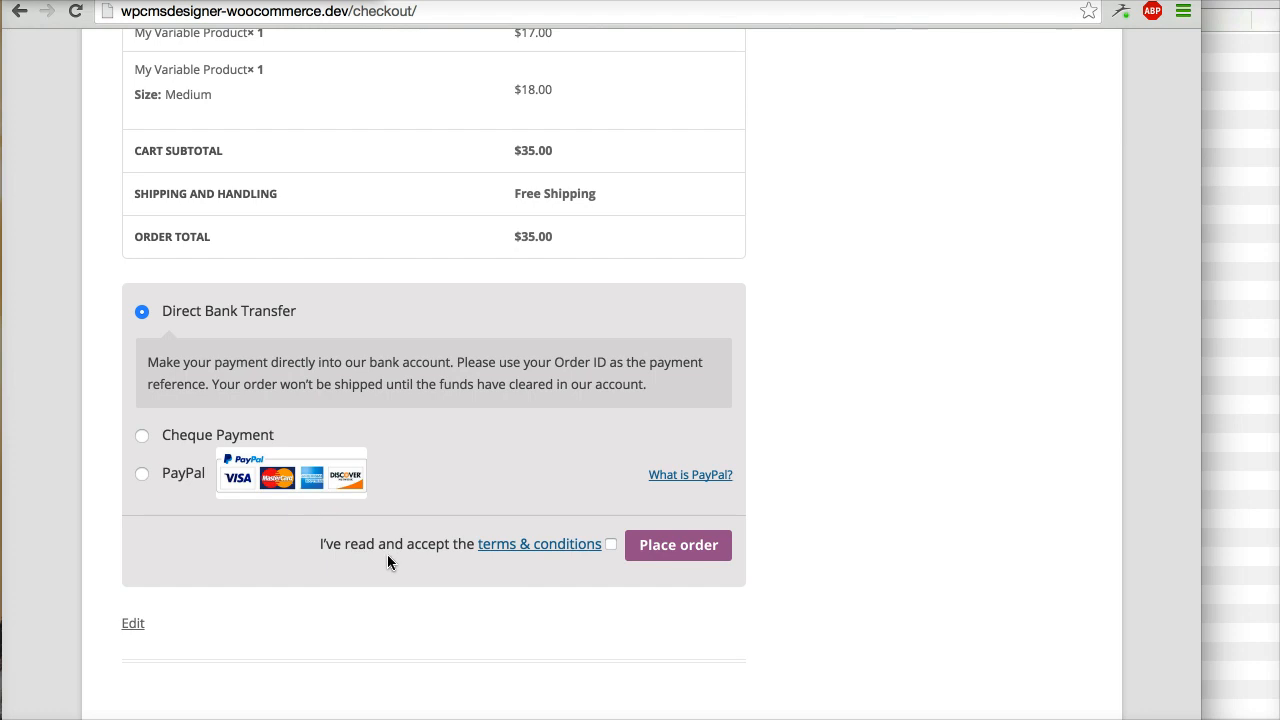
pyautogui.moveTo(528, 548)
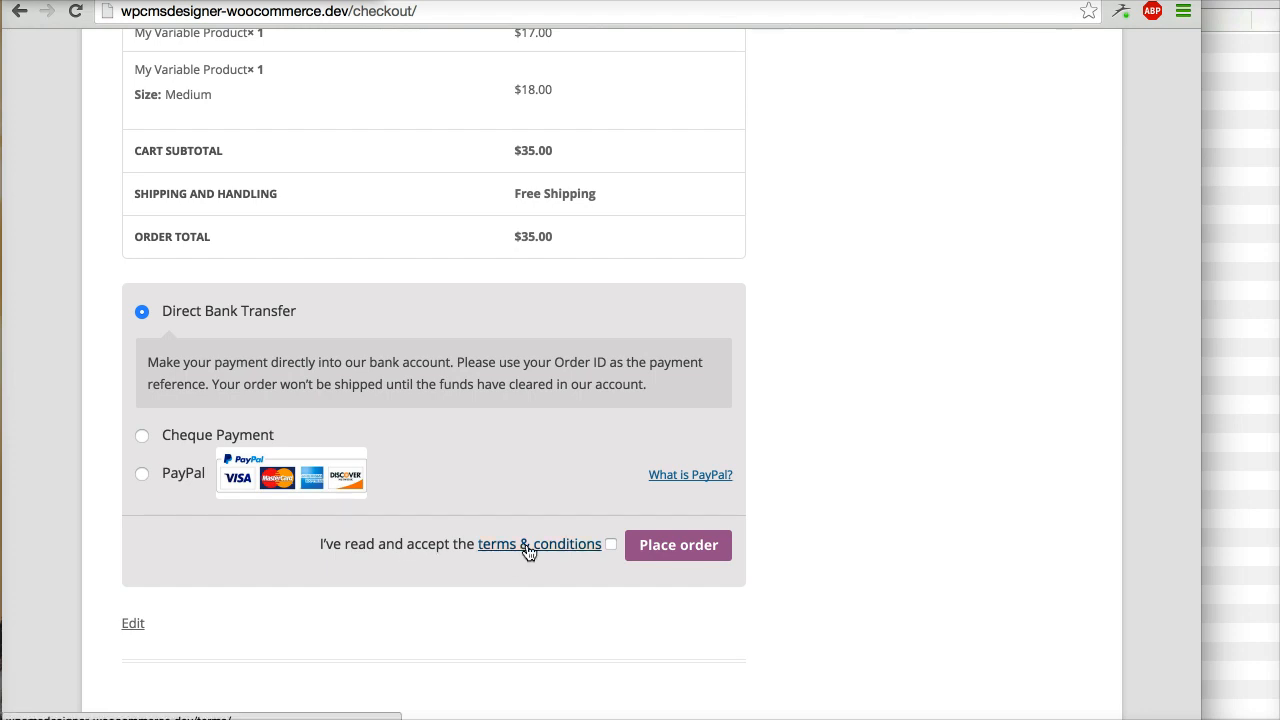
# On the storefront checkout, tick and then untick the terms & conditions acceptance checkbox.
pyautogui.scroll(-3)
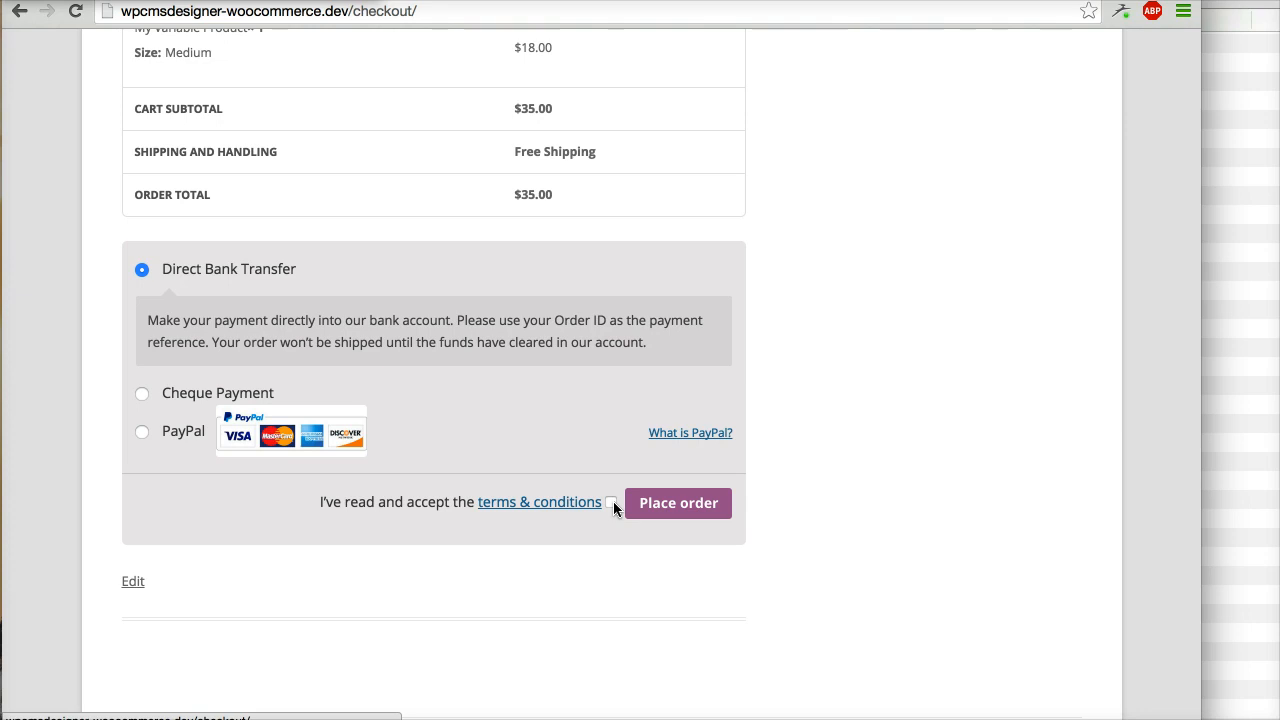
pyautogui.click(612, 502)
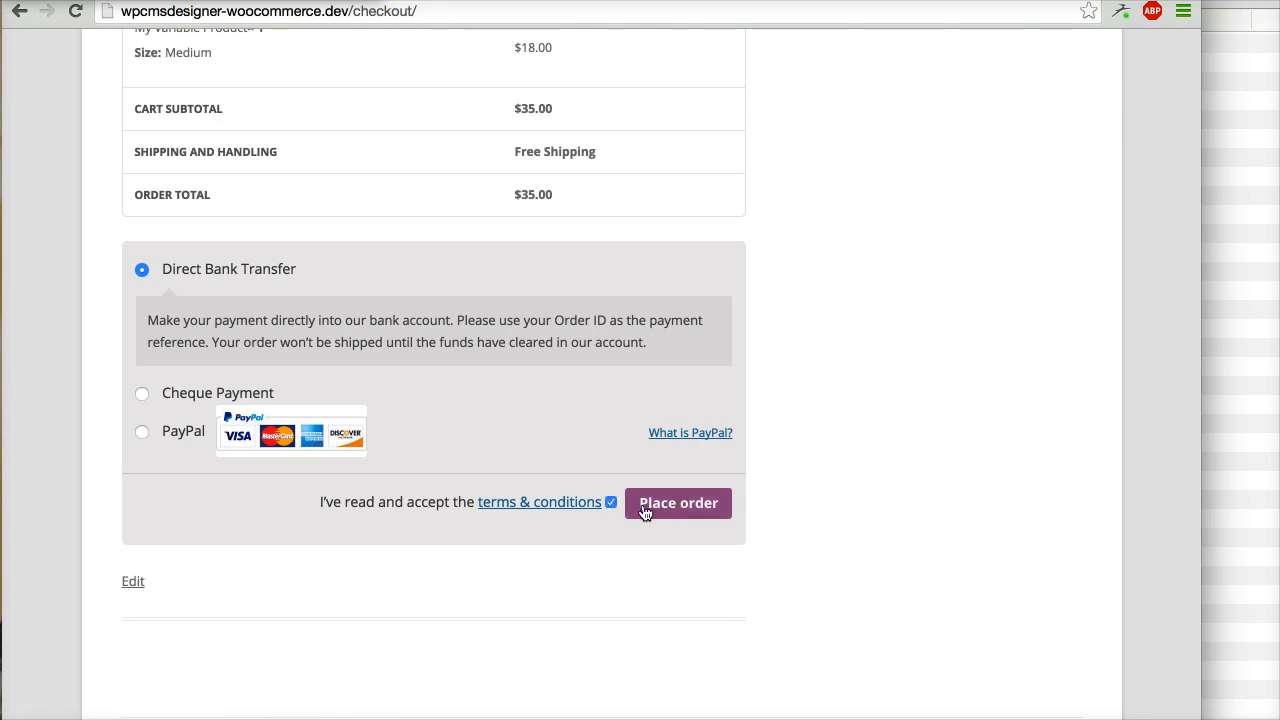
pyautogui.click(610, 502)
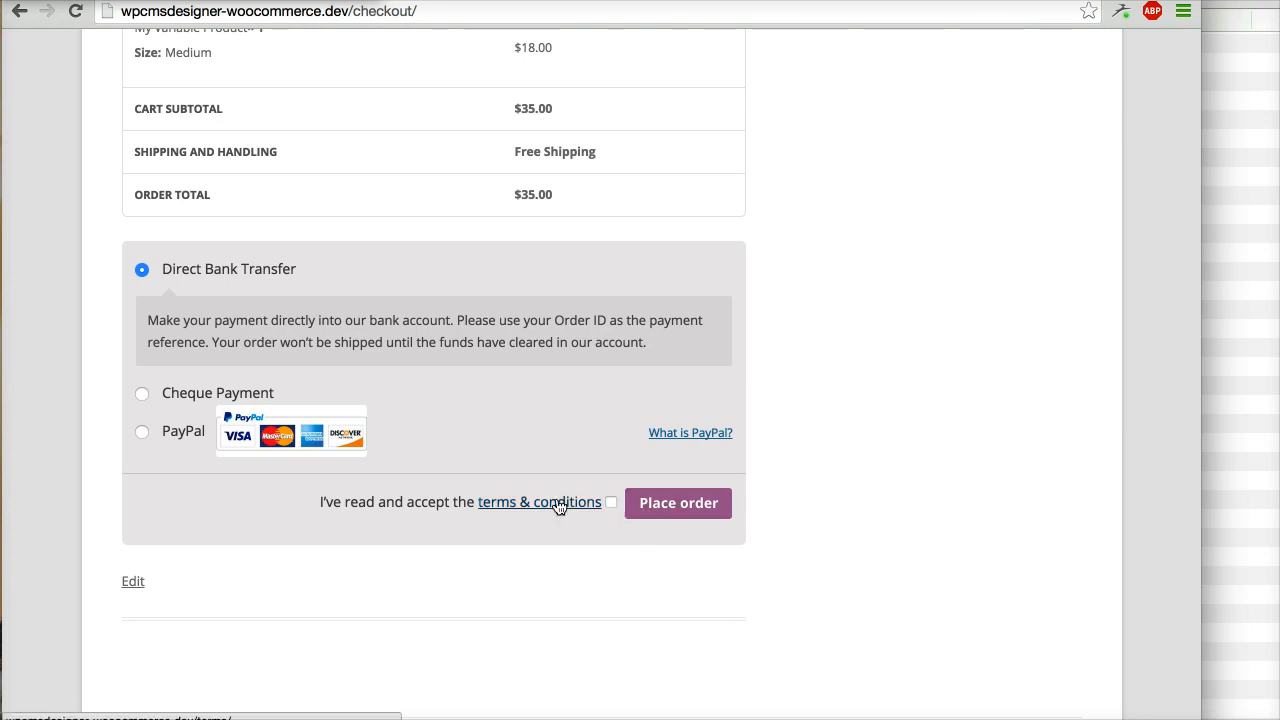
pyautogui.moveTo(560, 544)
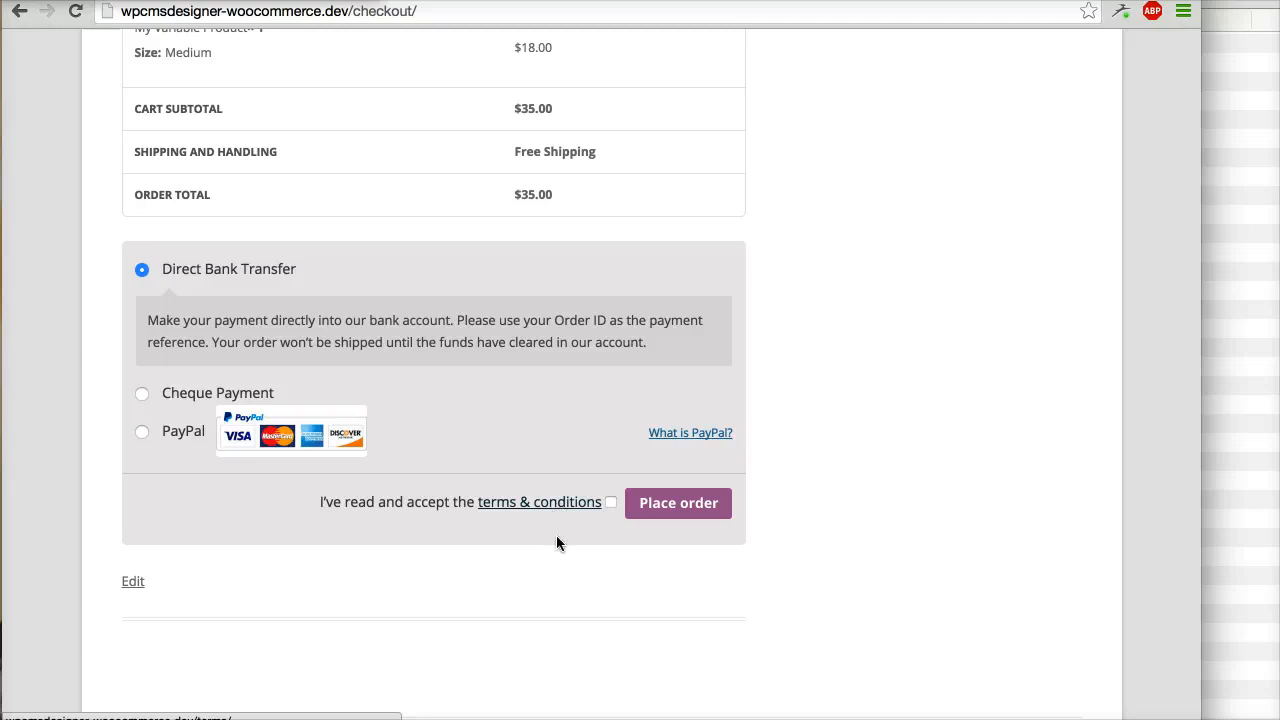